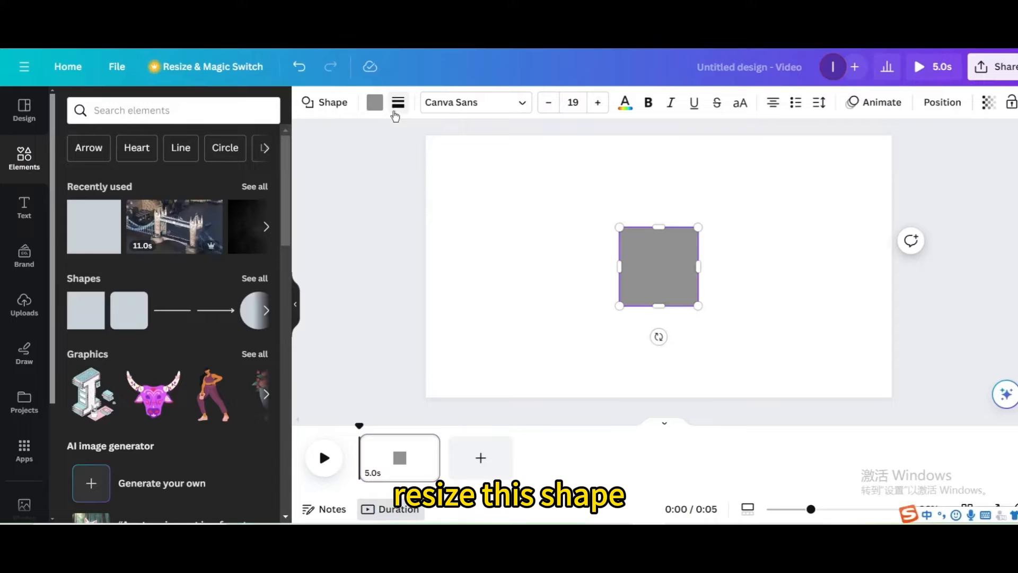
# Recolour the grey square black and stretch it into a large page-wide rectangle
pyautogui.click(375, 102)
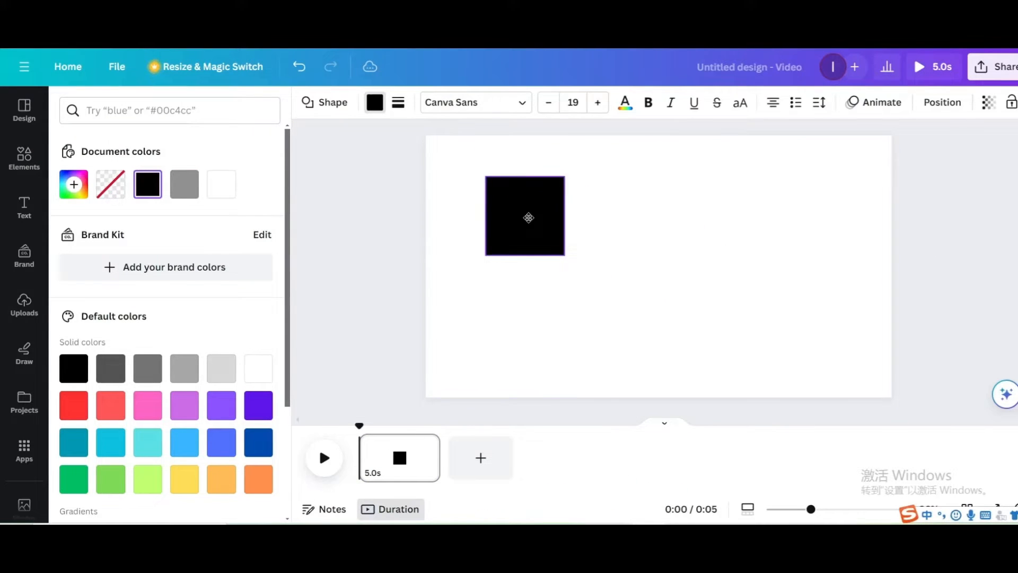
pyautogui.moveTo(559, 262); pyautogui.dragTo(832, 359)
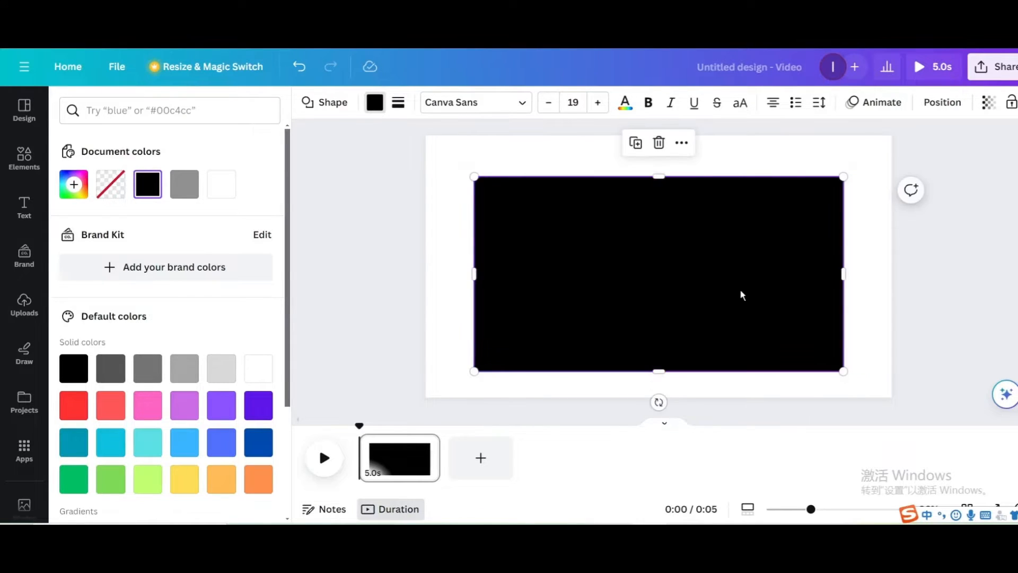
# Add an 'Eiffel Tower' heading in Anton font, enlarged to span the black rectangle
pyautogui.click(24, 208)
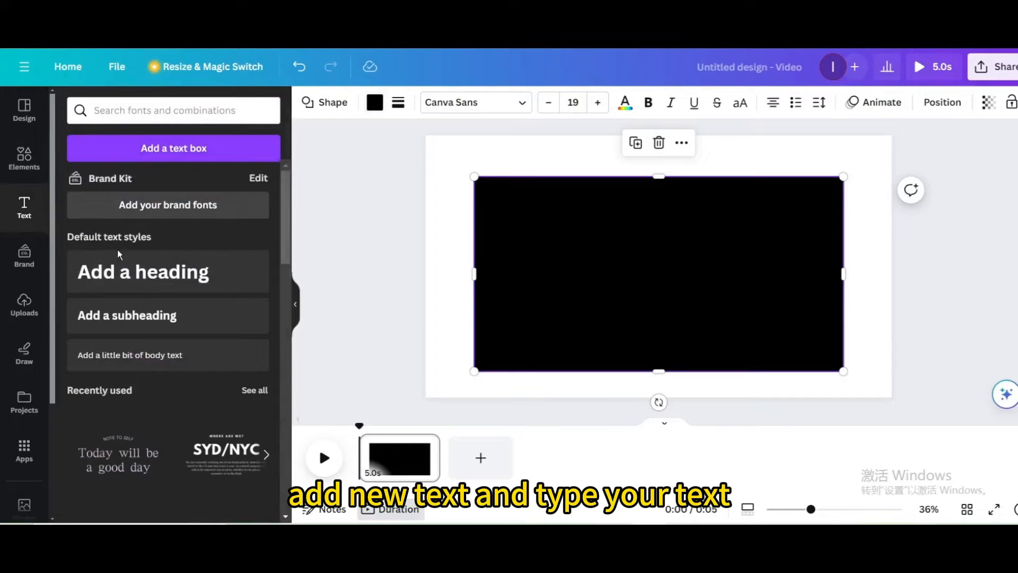
pyautogui.write('Eiffel Tower')
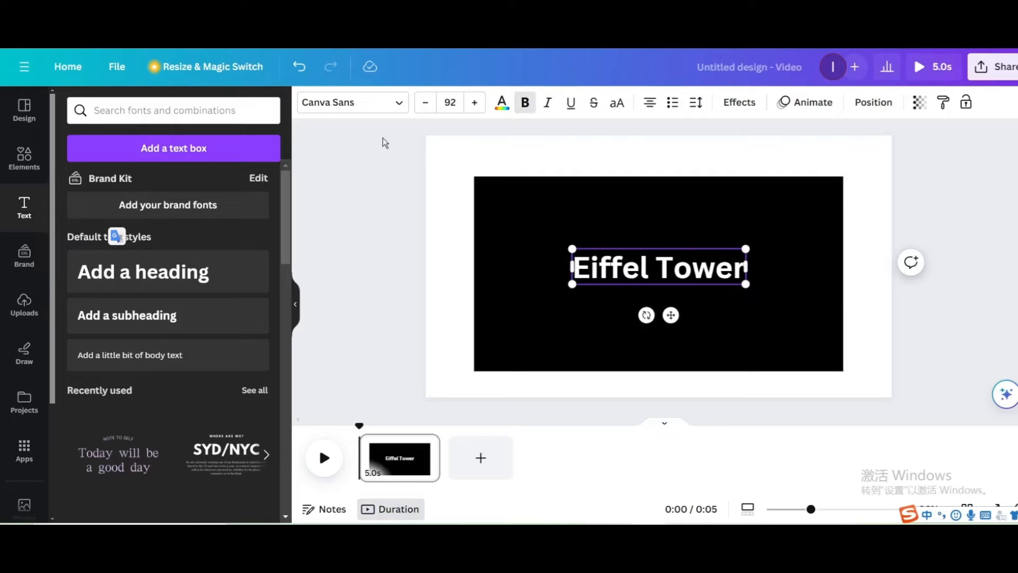
pyautogui.click(351, 102)
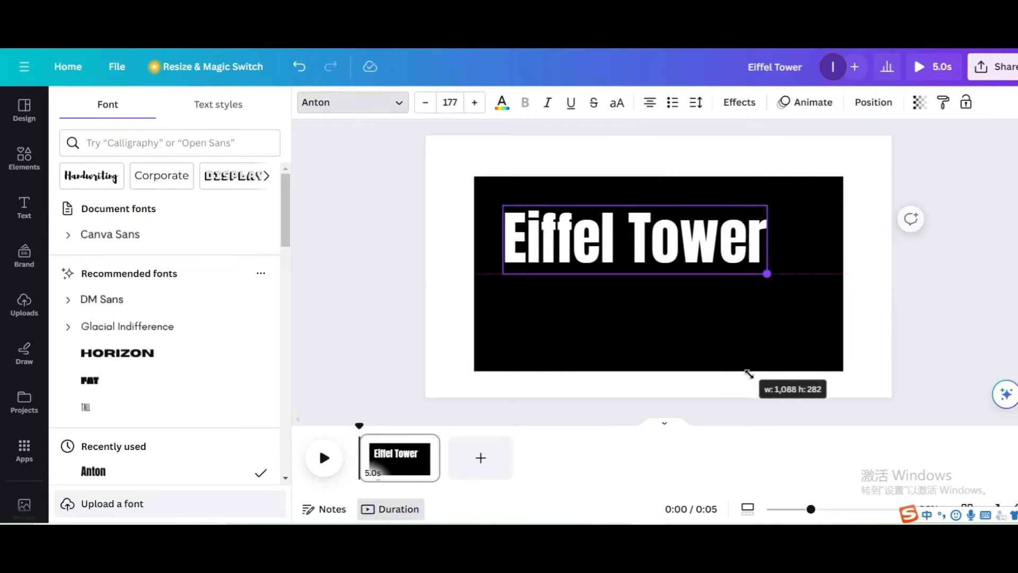
pyautogui.moveTo(766, 274); pyautogui.dragTo(825, 289)
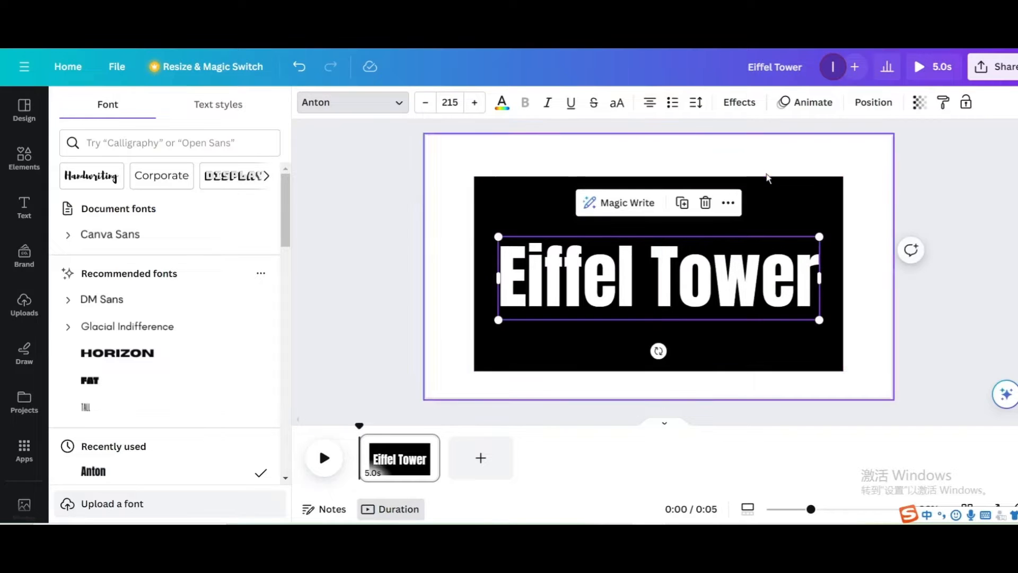
# Download the design as a PNG at 1.5x size (2,880 × 1,620 px)
pyautogui.click(1000, 66)
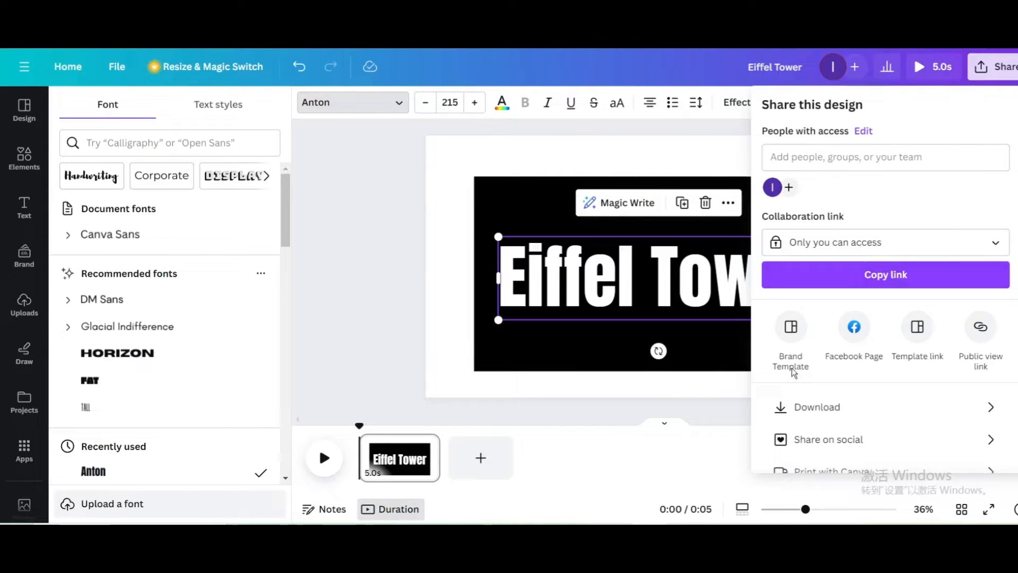
pyautogui.click(816, 406)
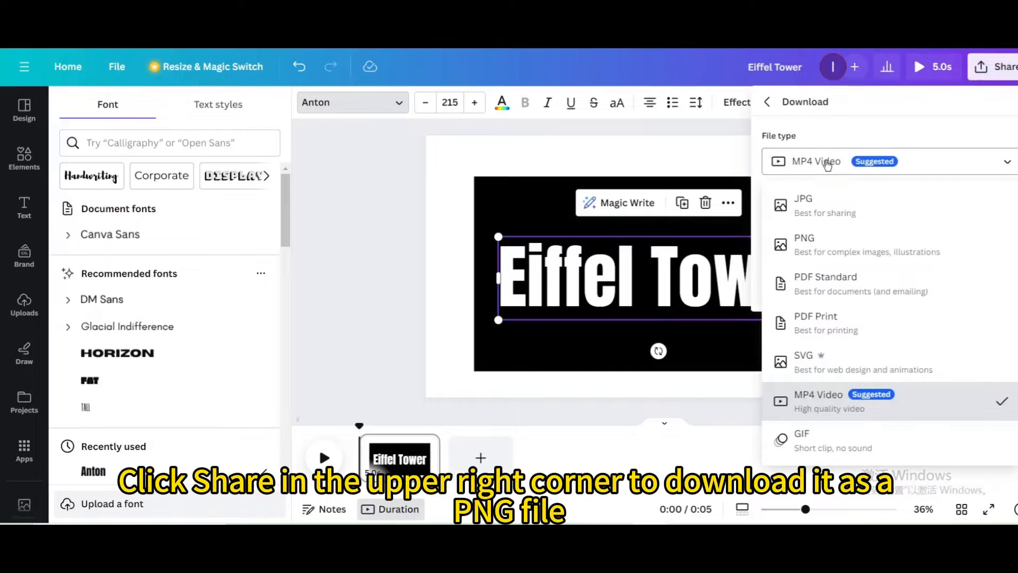
pyautogui.click(804, 244)
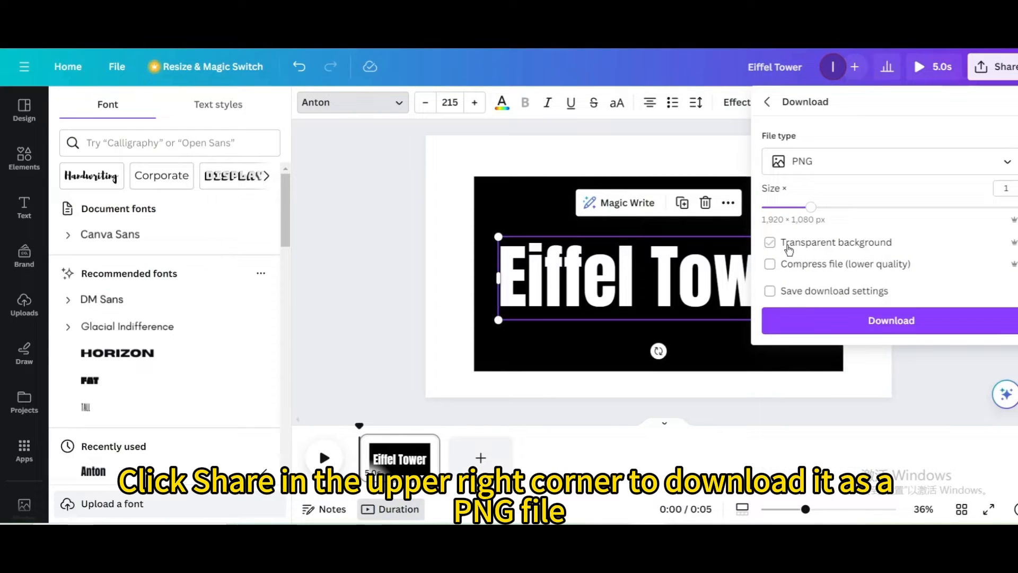
pyautogui.moveTo(809, 206); pyautogui.dragTo(860, 206)
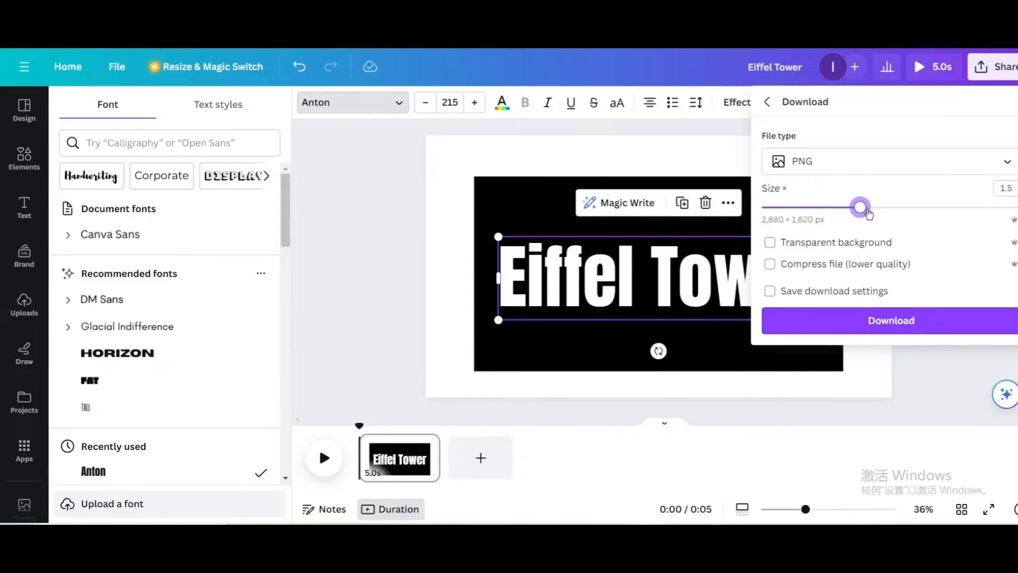
pyautogui.click(891, 320)
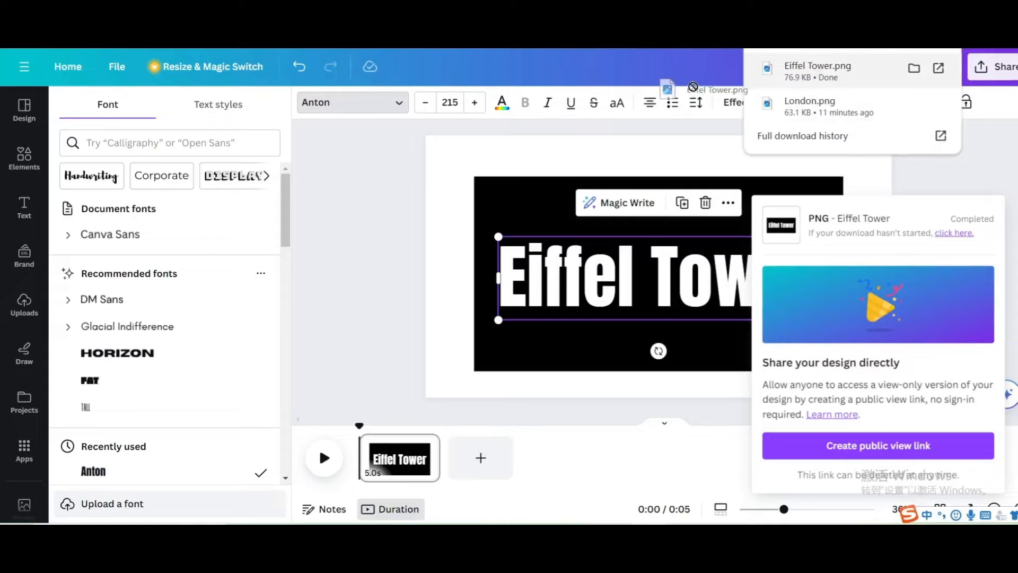
# Upload the Eiffel Tower PNG, dismiss the download popup, and delete the page contents
pyautogui.click(24, 306)
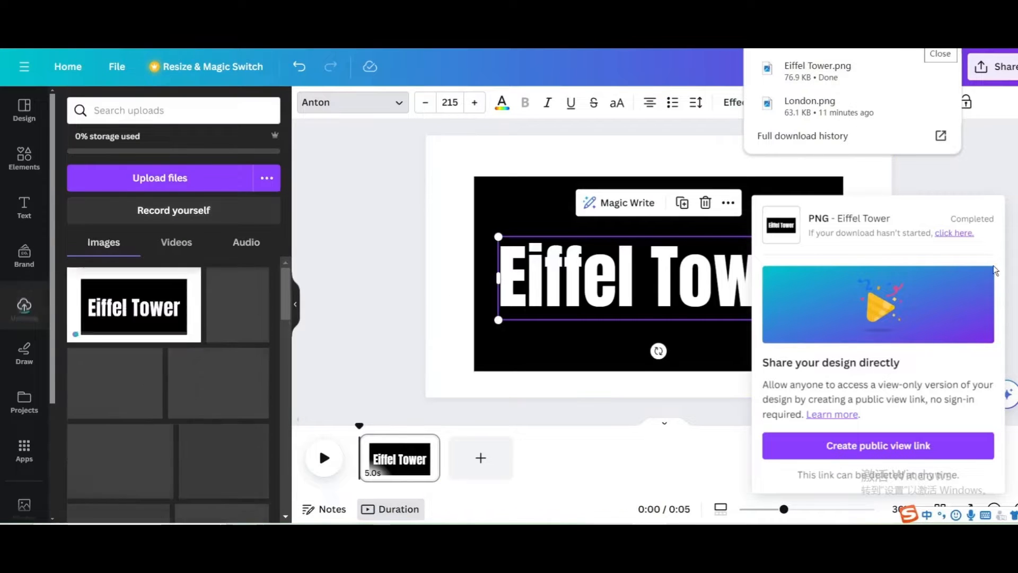
pyautogui.click(938, 53)
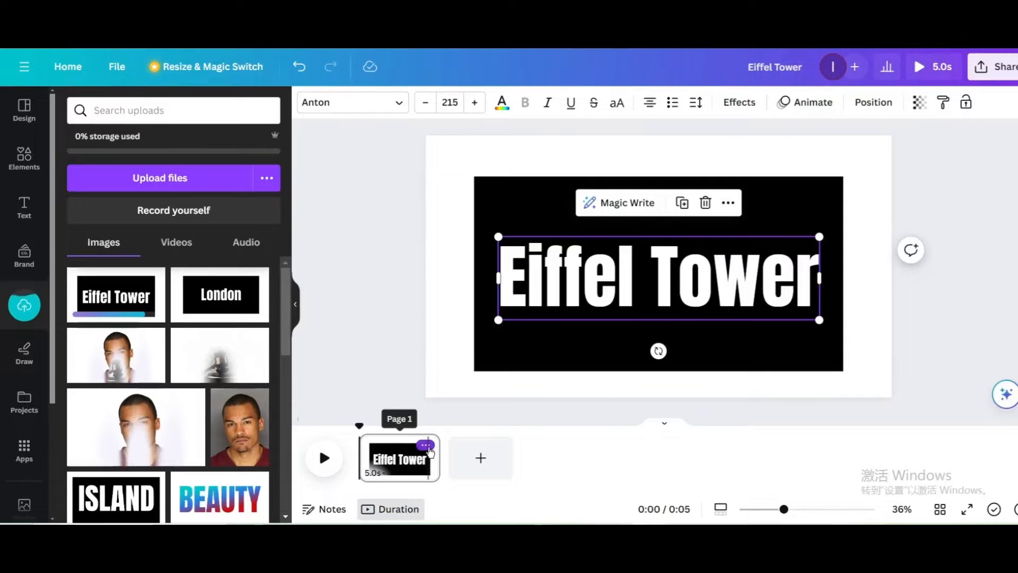
pyautogui.click(426, 445)
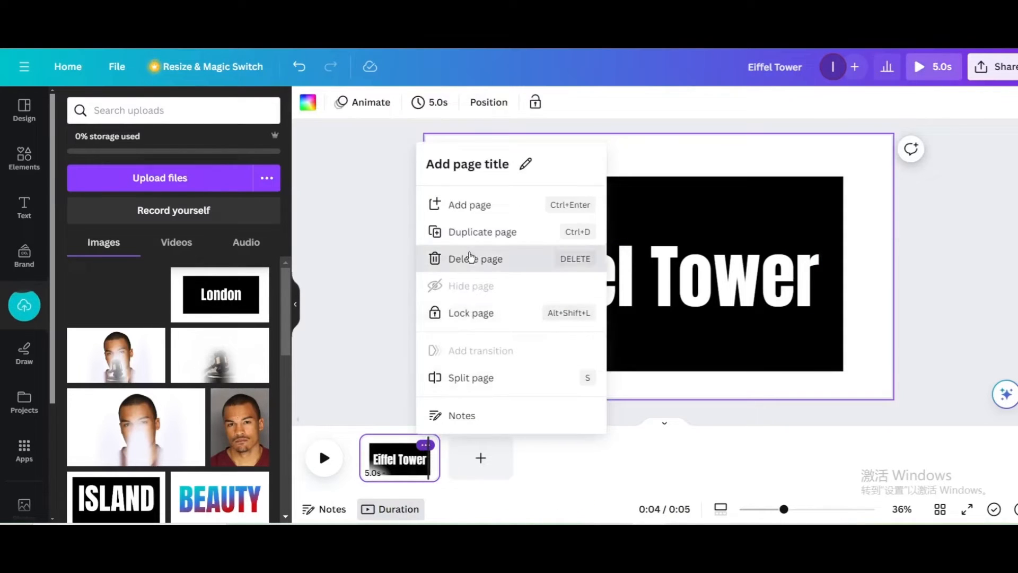
pyautogui.click(475, 258)
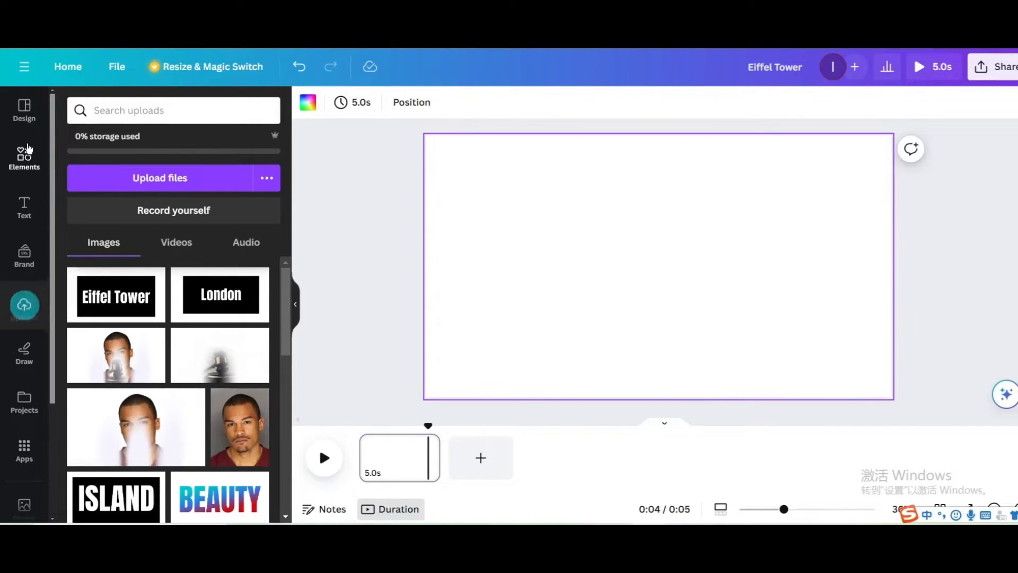
# Search Elements for 'Eiffel Tower' and set the sunny 10-second clip as the page background
pyautogui.click(23, 157)
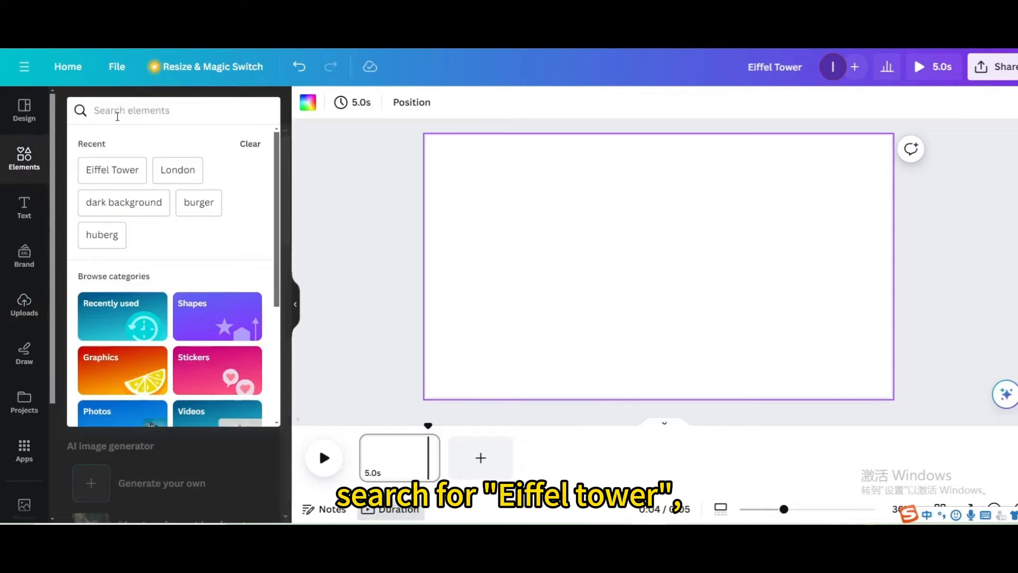
pyautogui.write('Eiffel Tower')
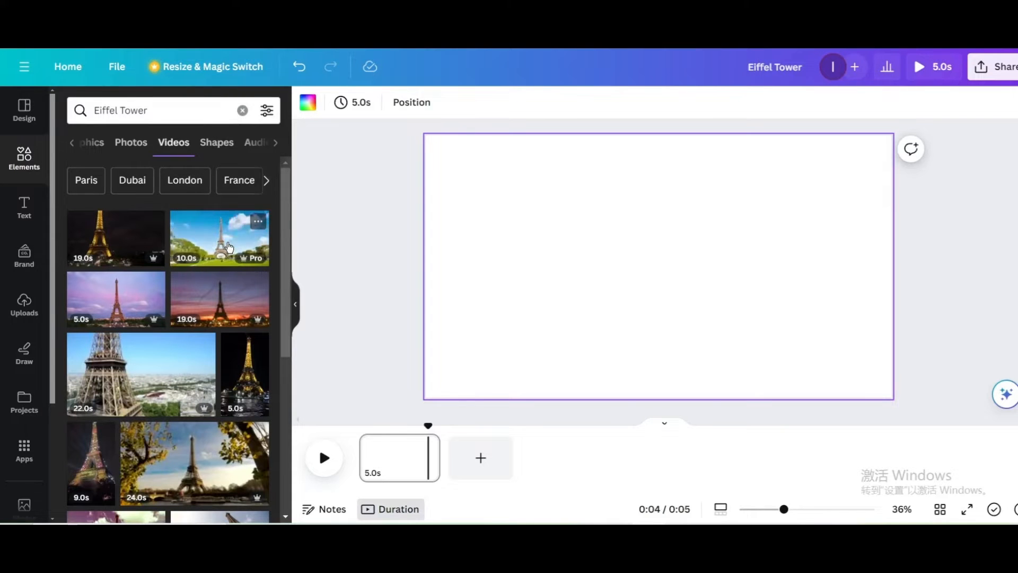
pyautogui.click(219, 238)
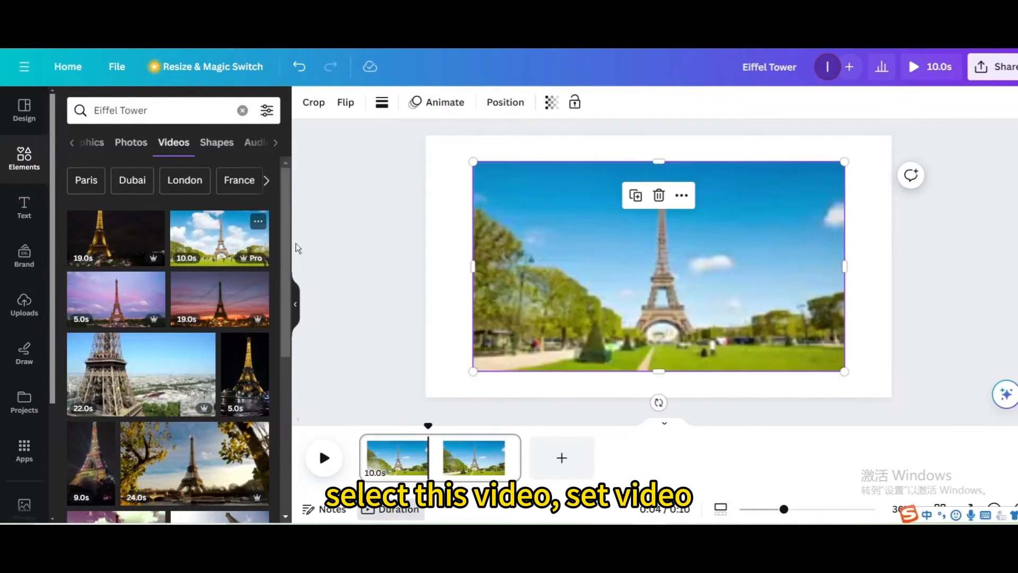
pyautogui.click(657, 266)
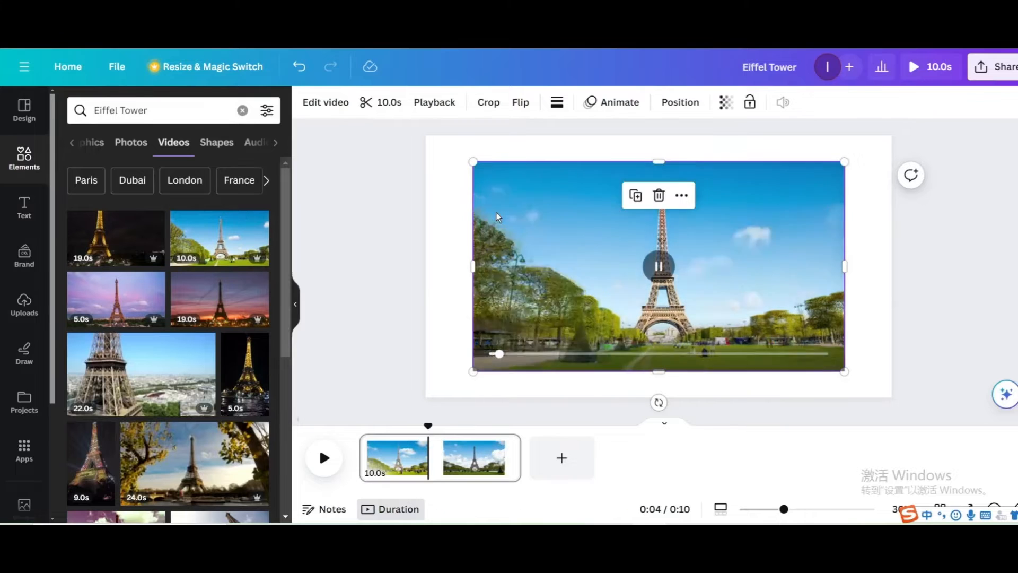
pyautogui.rightClick(497, 217)
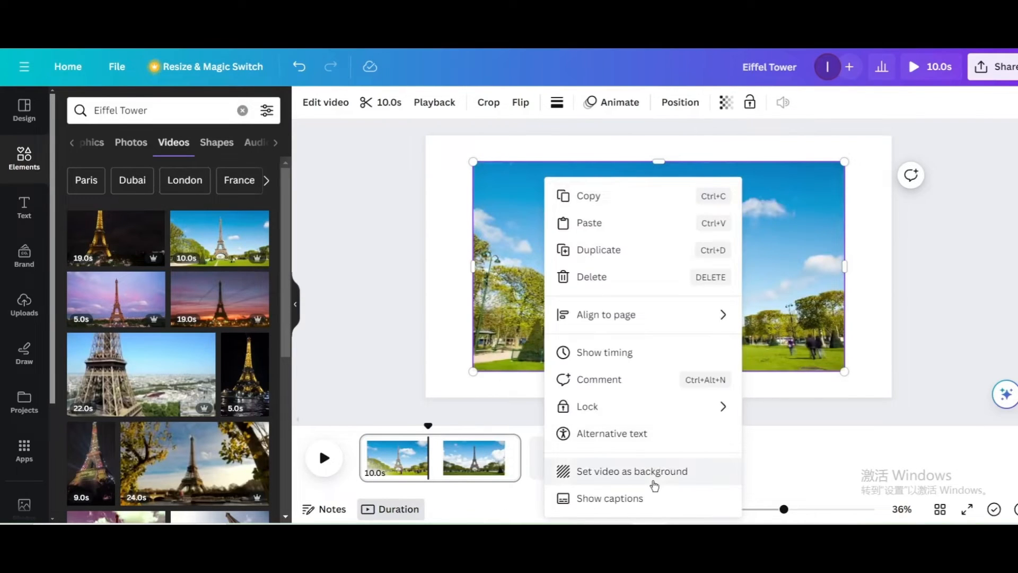
pyautogui.click(630, 471)
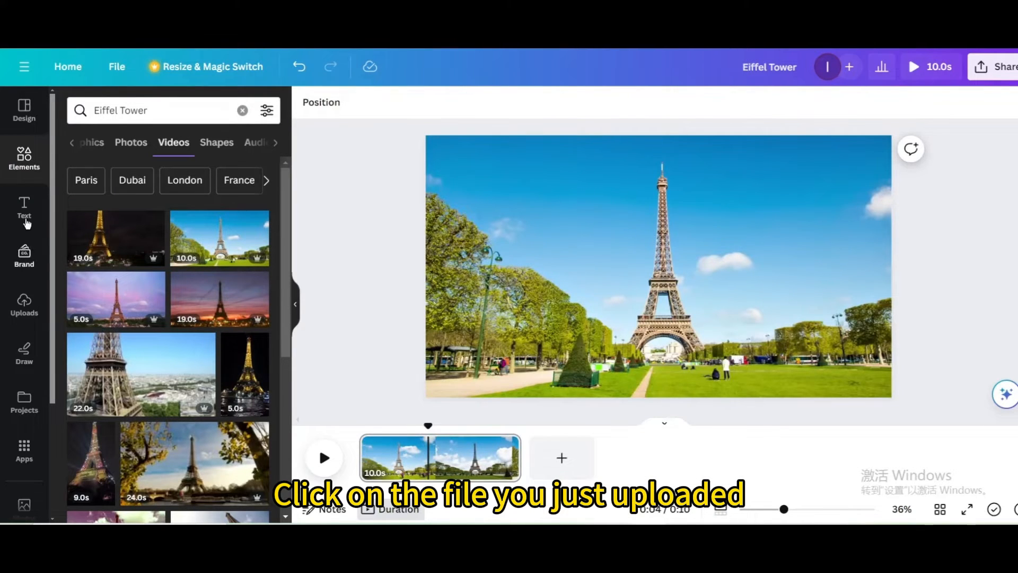
# Place the uploaded Eiffel Tower image, apply BG Remover, and enlarge it over the page
pyautogui.click(24, 304)
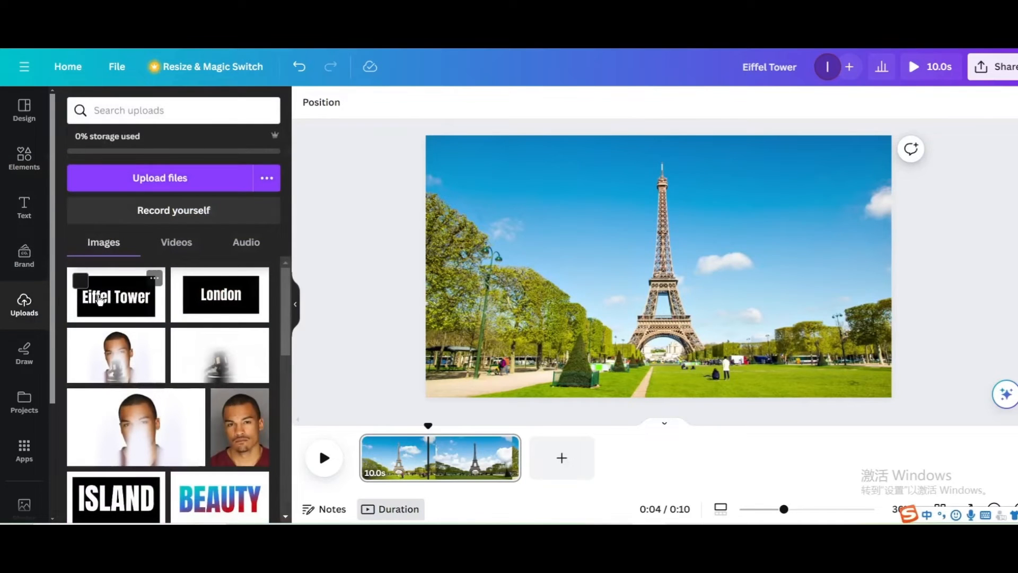
pyautogui.click(116, 295)
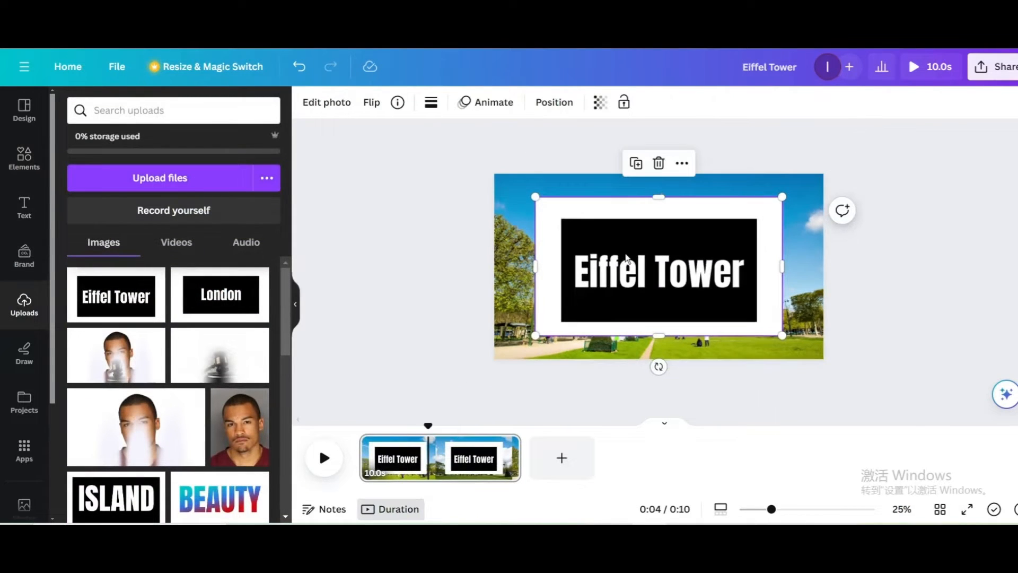
pyautogui.click(327, 101)
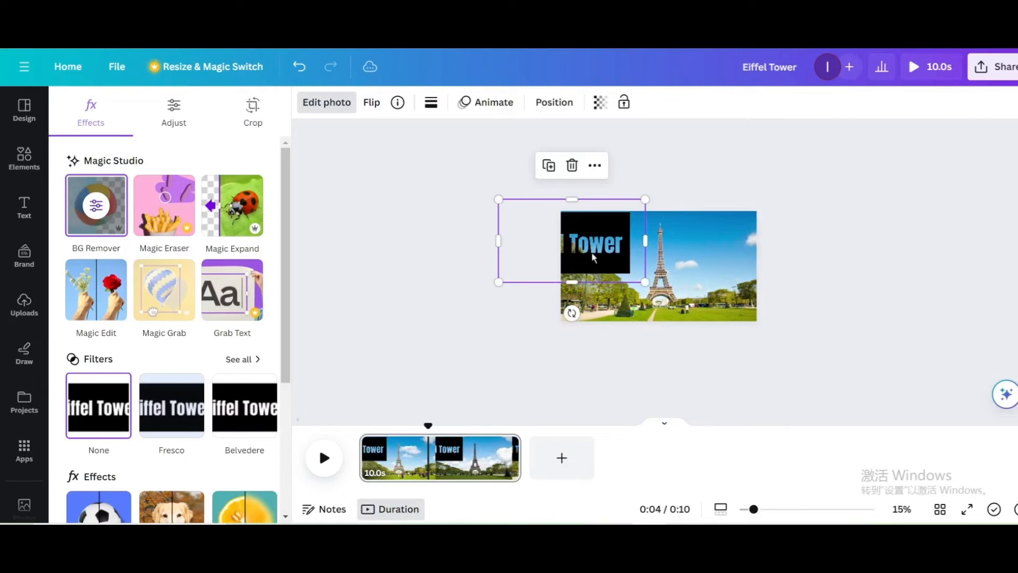
pyautogui.moveTo(644, 282); pyautogui.dragTo(857, 400)
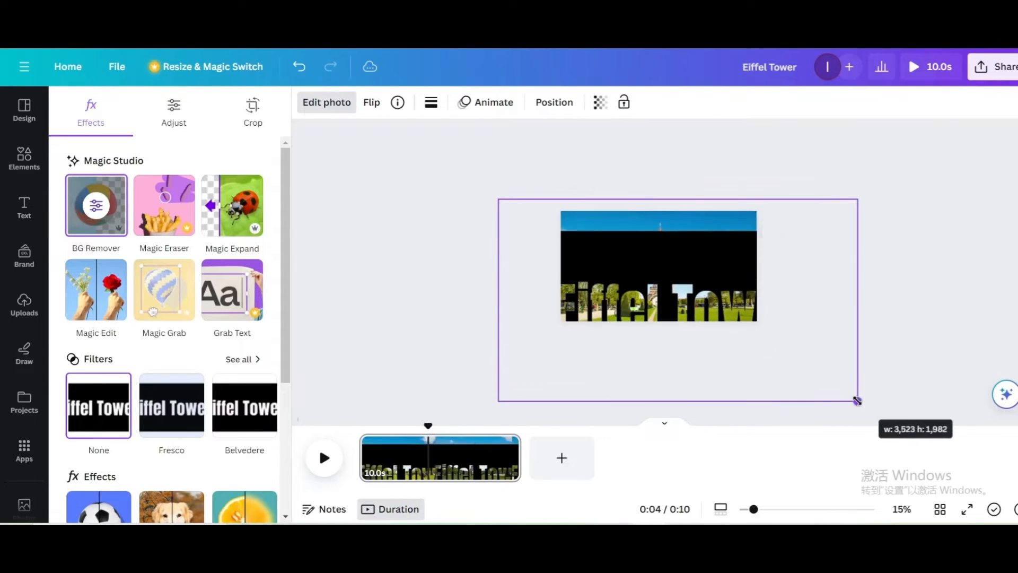
pyautogui.moveTo(856, 400); pyautogui.dragTo(864, 351)
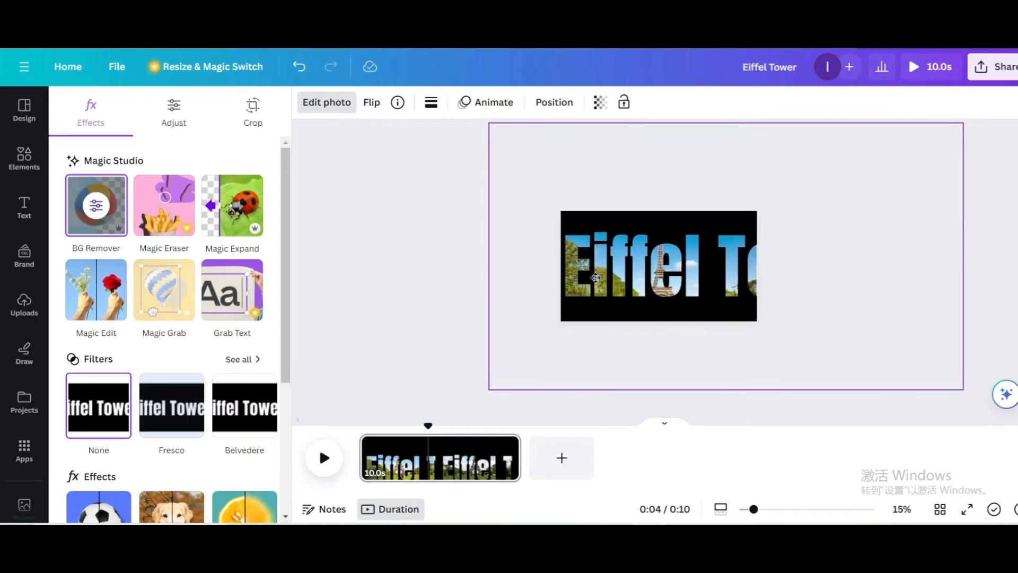
pyautogui.click(657, 266)
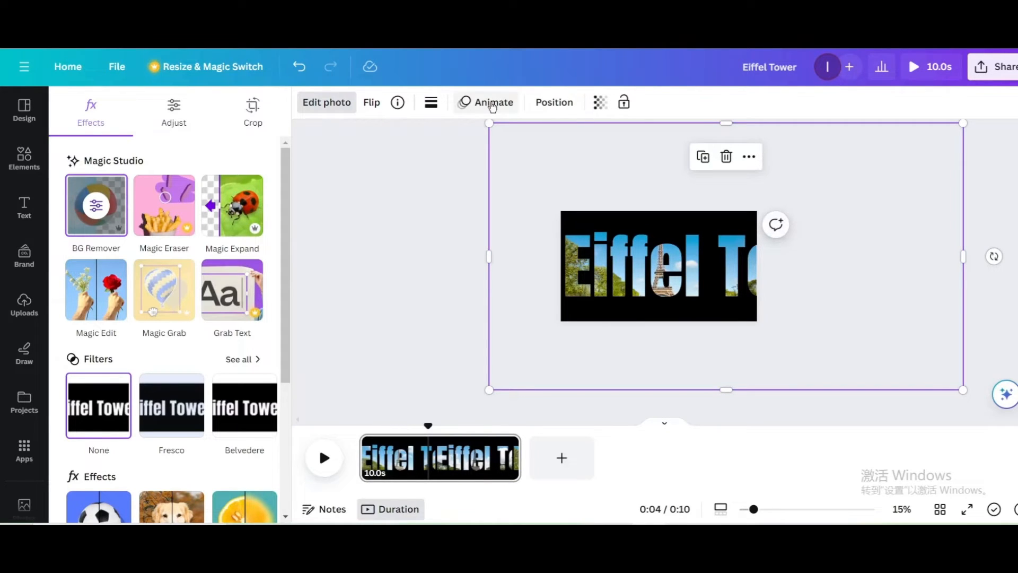
# Record a right-to-left custom motion path for the title photo with Steady movement
pyautogui.click(492, 102)
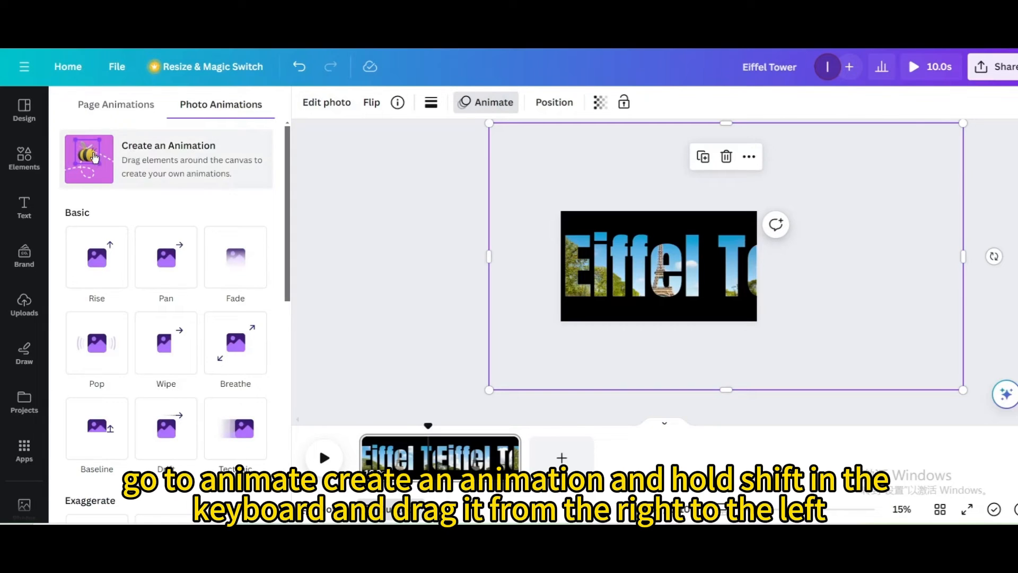
pyautogui.click(89, 159)
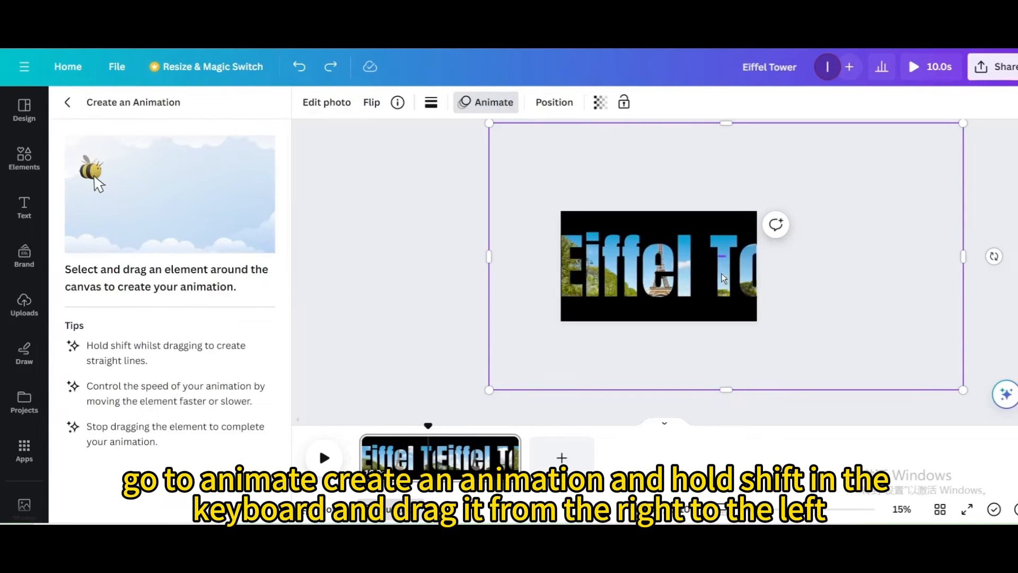
pyautogui.moveTo(723, 266); pyautogui.dragTo(666, 275)
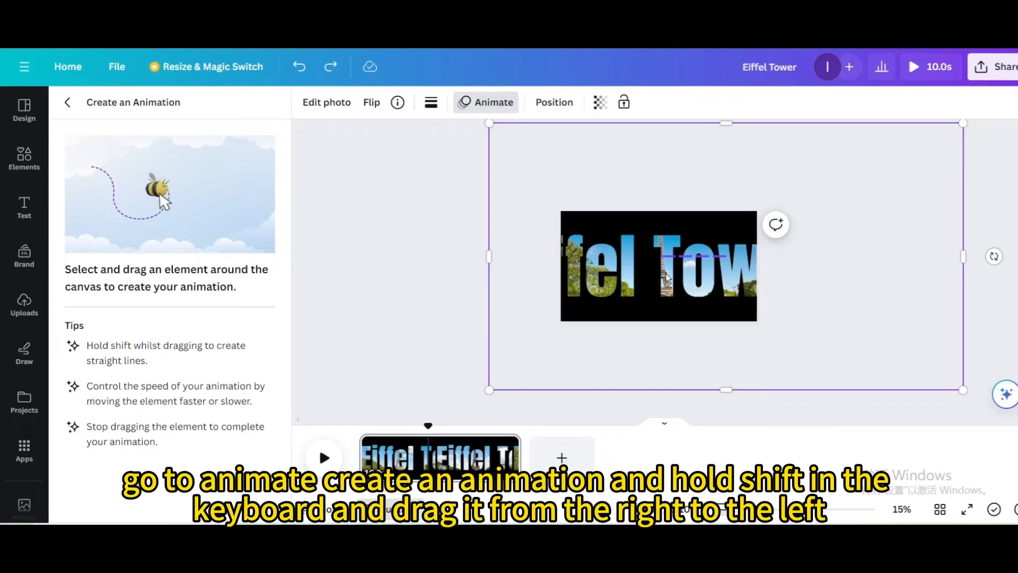
pyautogui.moveTo(669, 275); pyautogui.dragTo(627, 277)
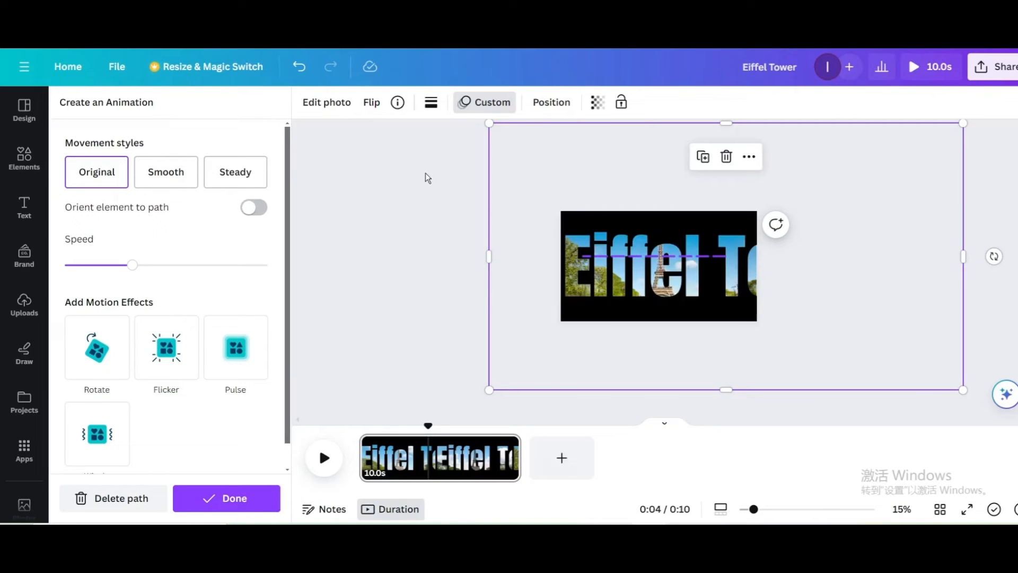
pyautogui.moveTo(234, 171)
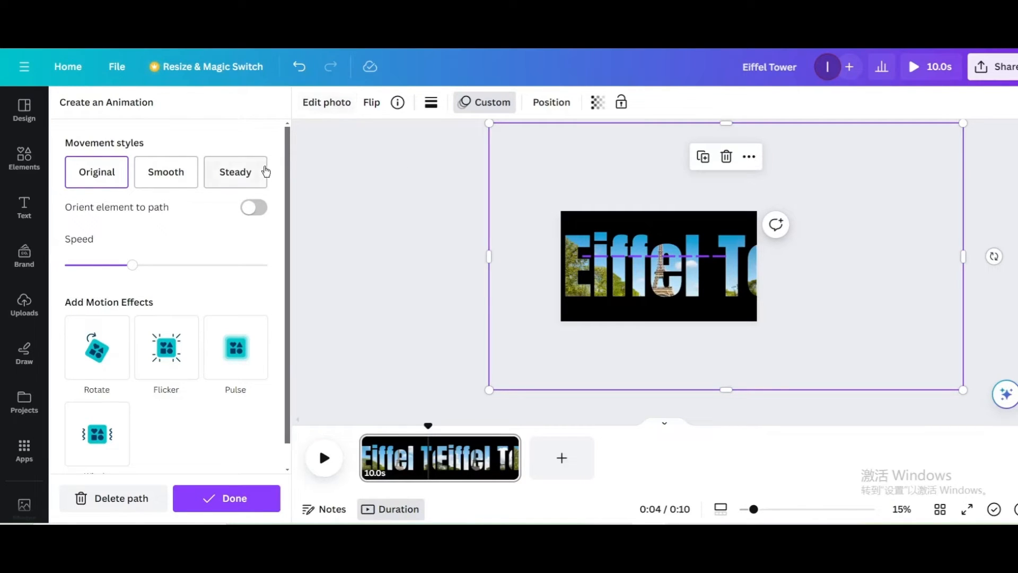
pyautogui.click(235, 172)
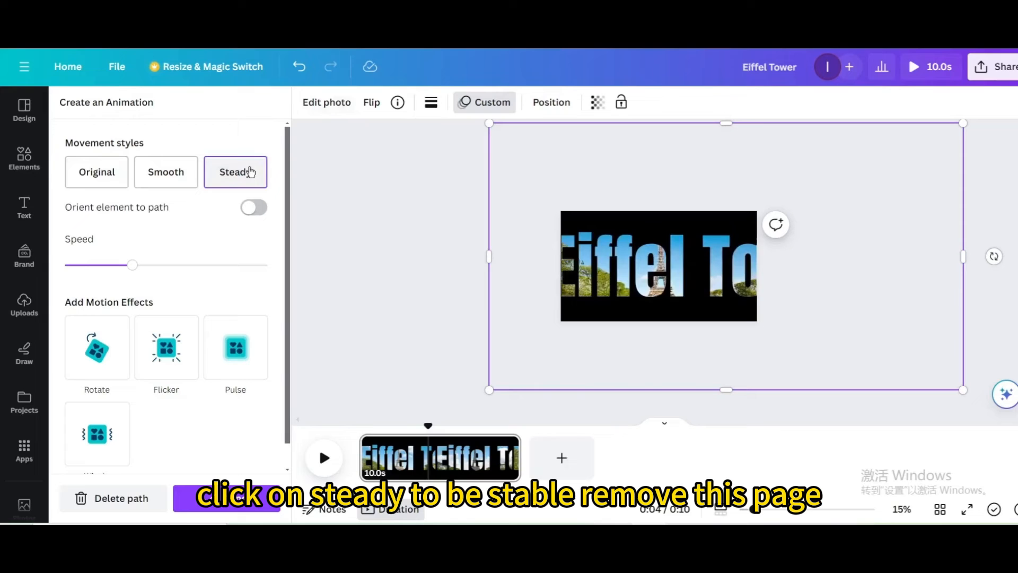
pyautogui.click(235, 172)
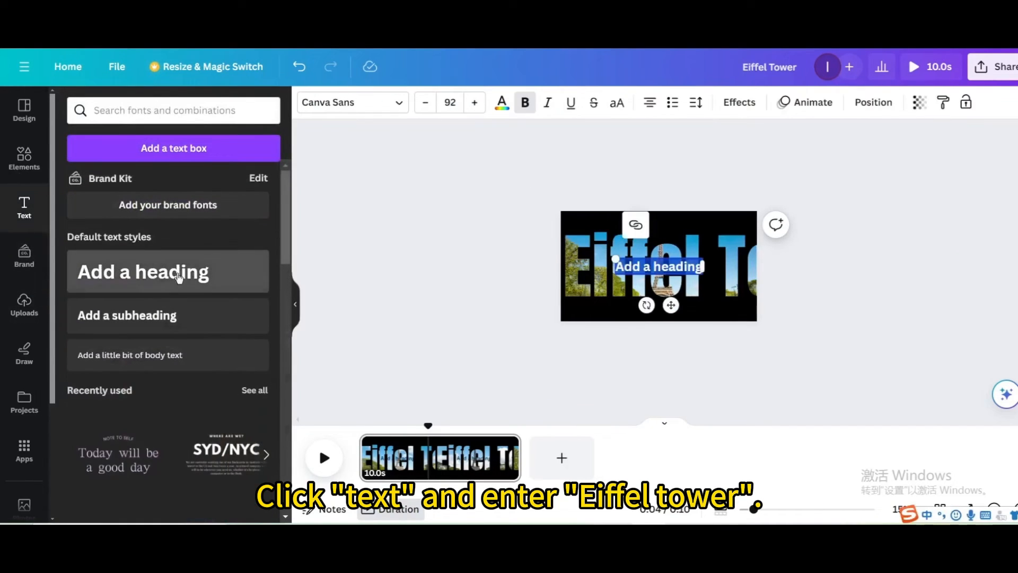
# Add an 'Eiffel Tower' heading set in Anton font and coloured white
pyautogui.write('Eiffel Tower')
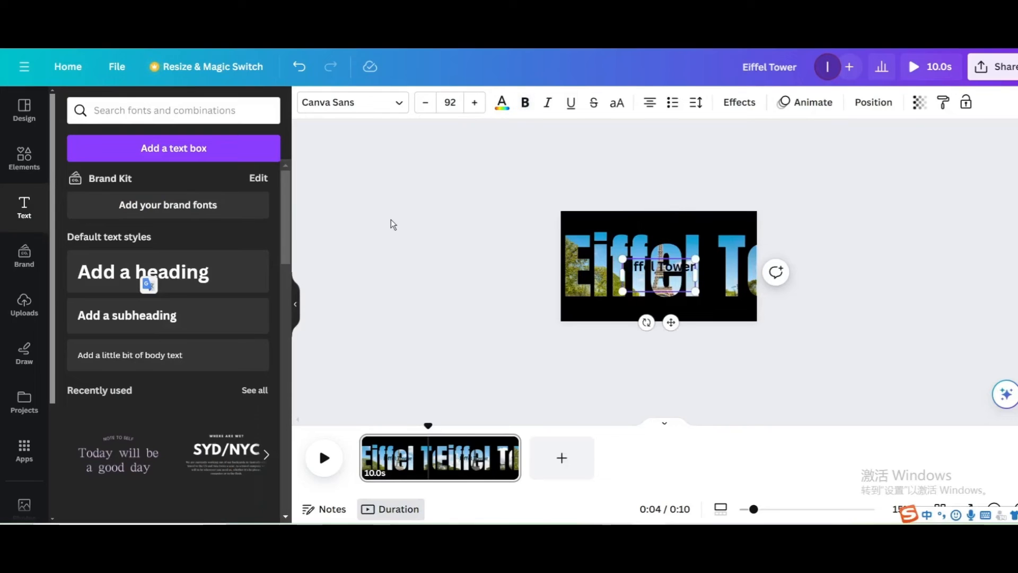
pyautogui.click(525, 101)
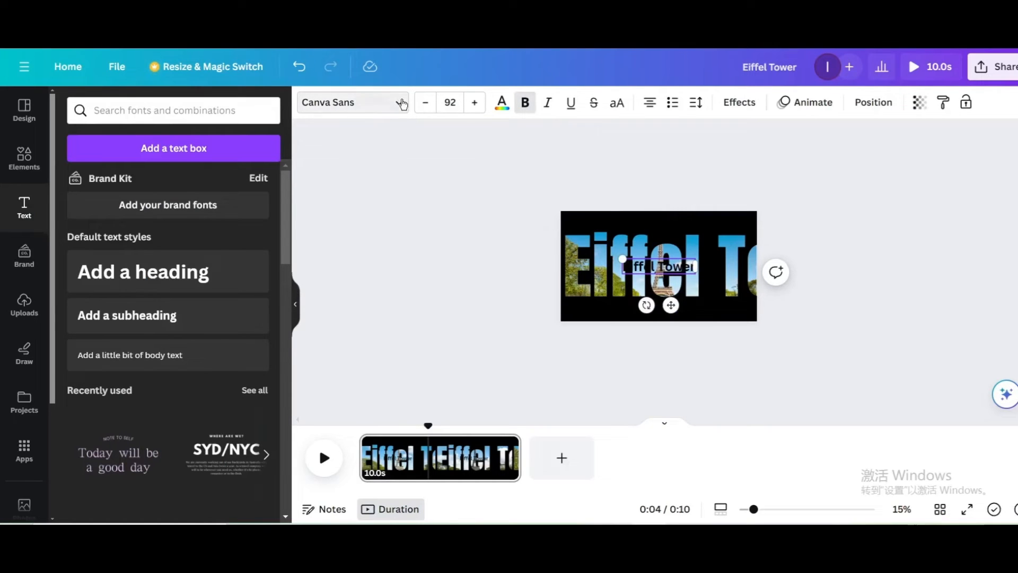
pyautogui.click(350, 102)
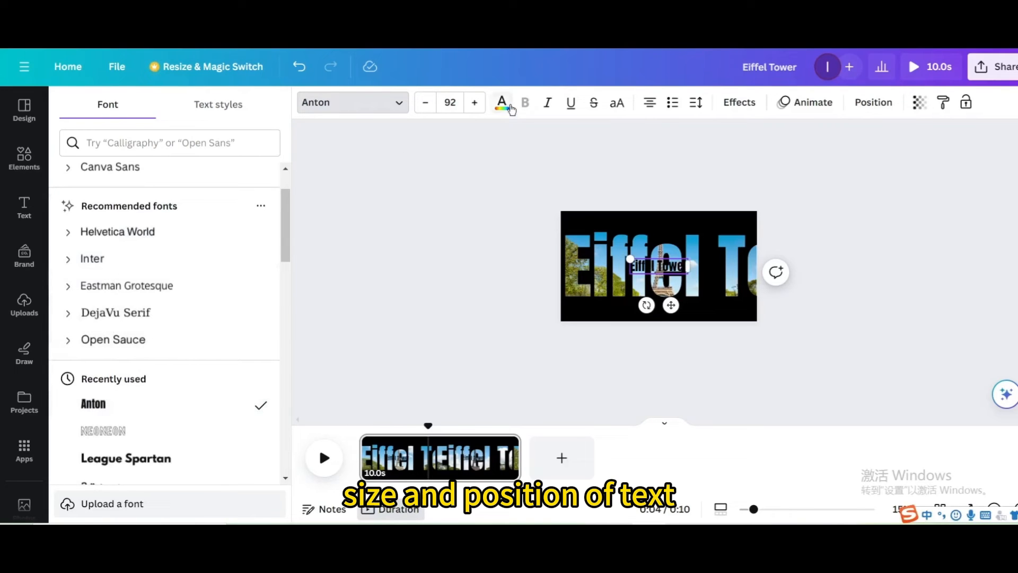
pyautogui.click(501, 102)
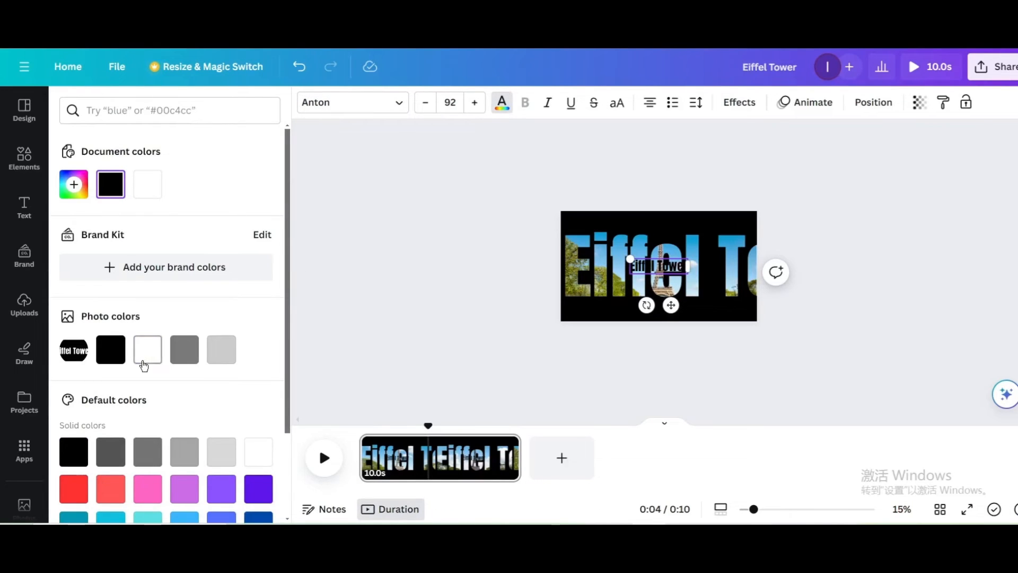
pyautogui.click(147, 350)
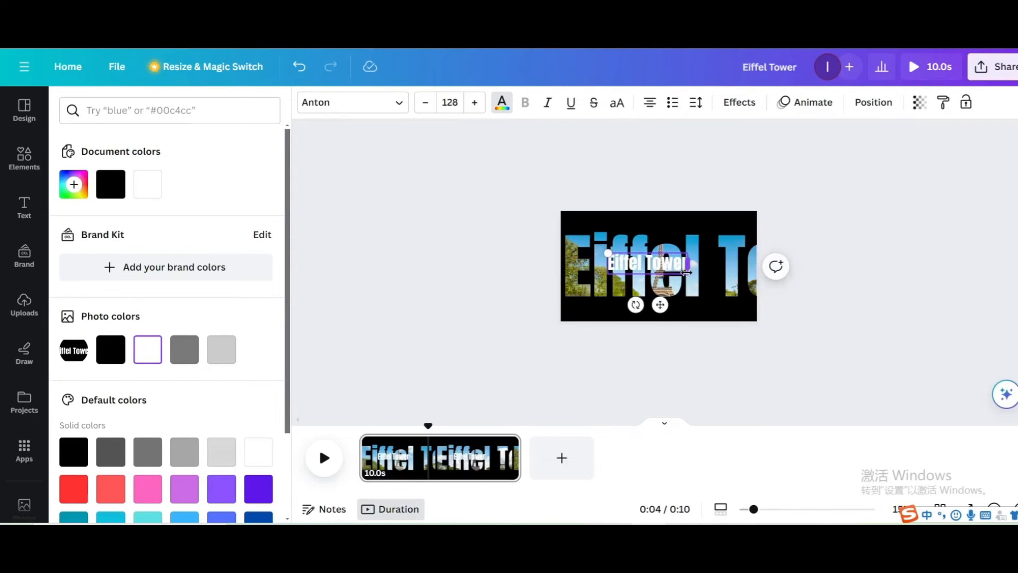
# Enlarge the white heading to size 171 and centre it over the title image
pyautogui.moveTo(684, 272); pyautogui.dragTo(712, 268)
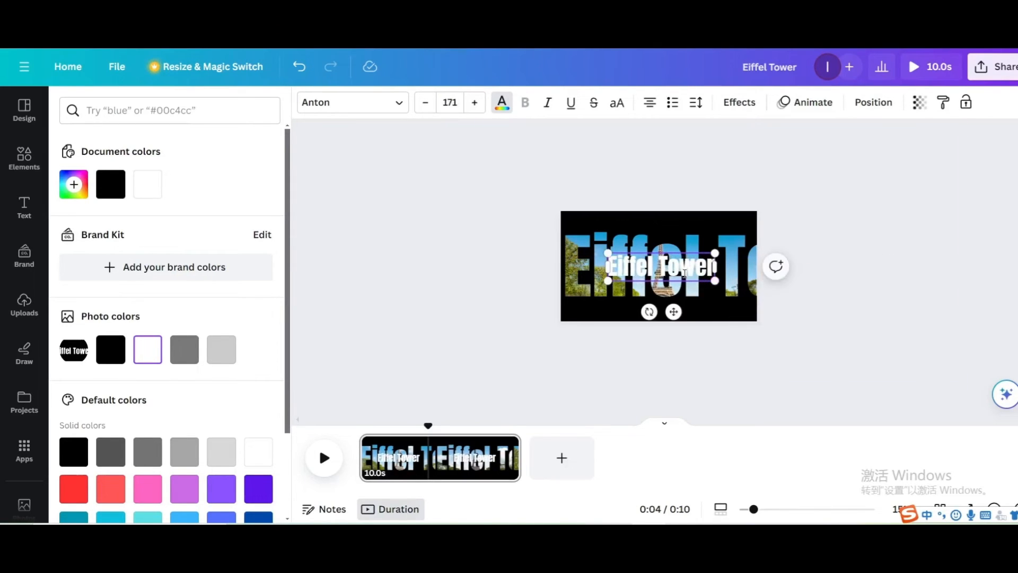
pyautogui.moveTo(659, 267); pyautogui.dragTo(658, 265)
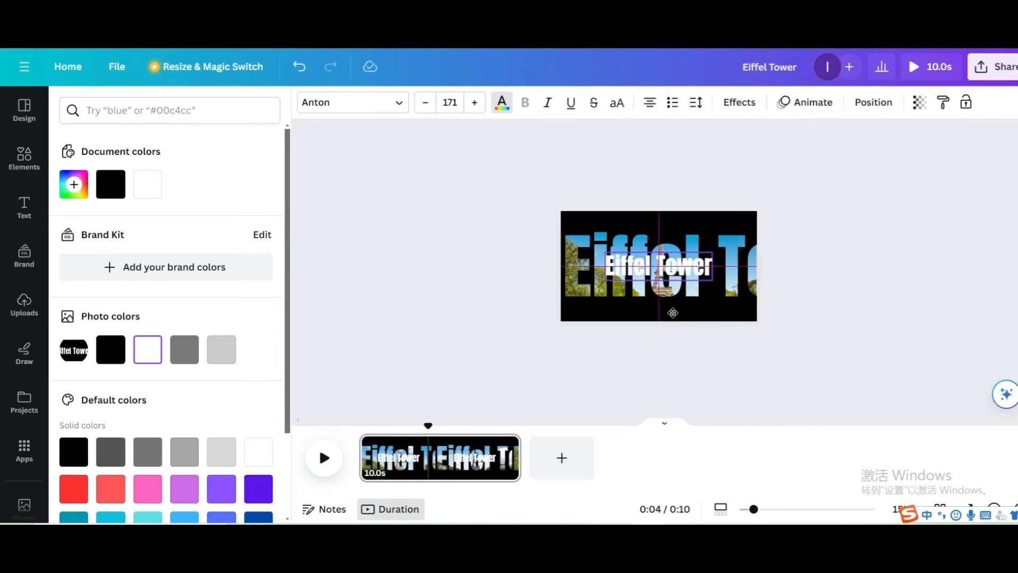
pyautogui.click(657, 265)
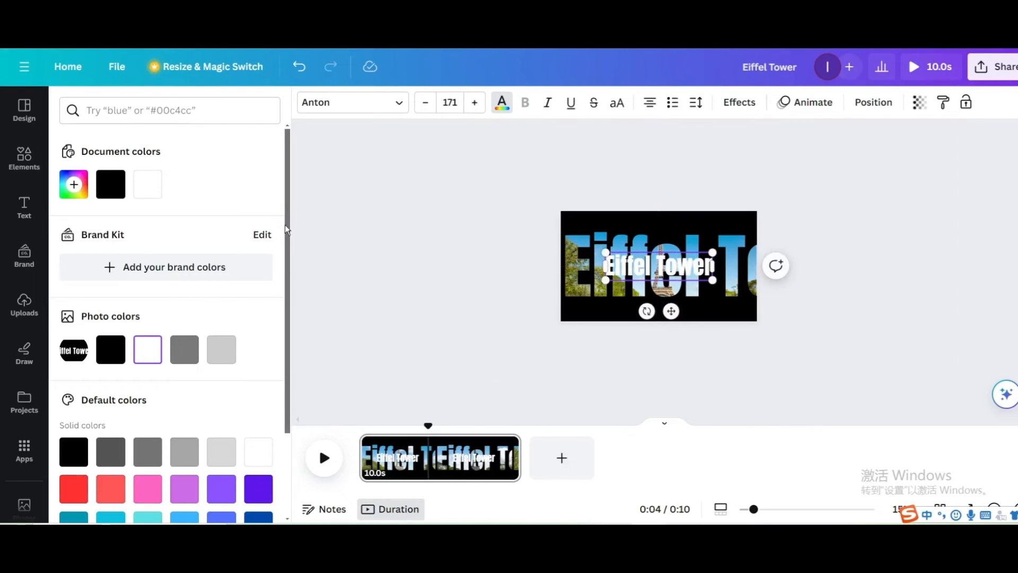
pyautogui.click(738, 101)
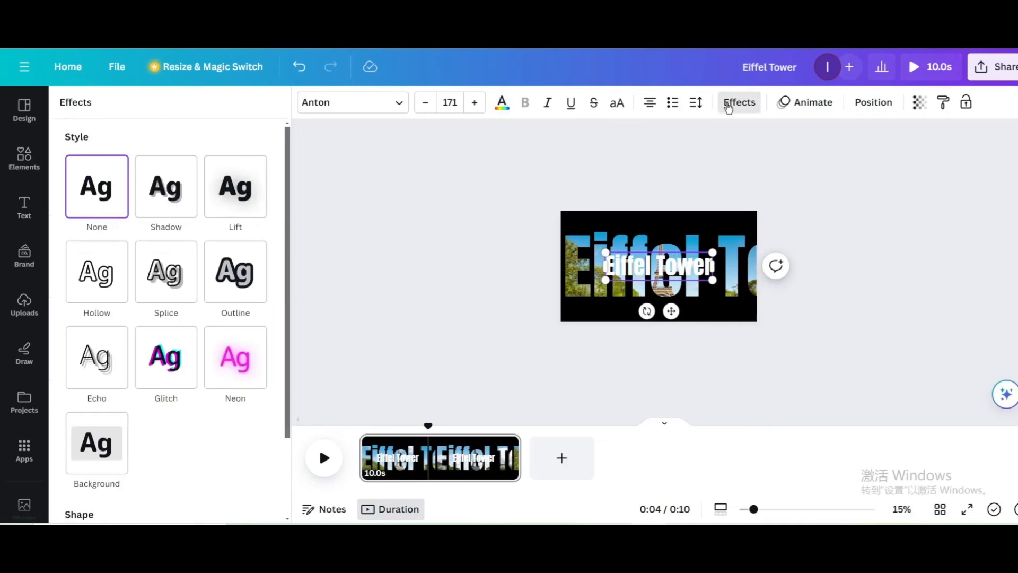
# Give the white heading the Spread entry animation with letters scaling in
pyautogui.click(810, 102)
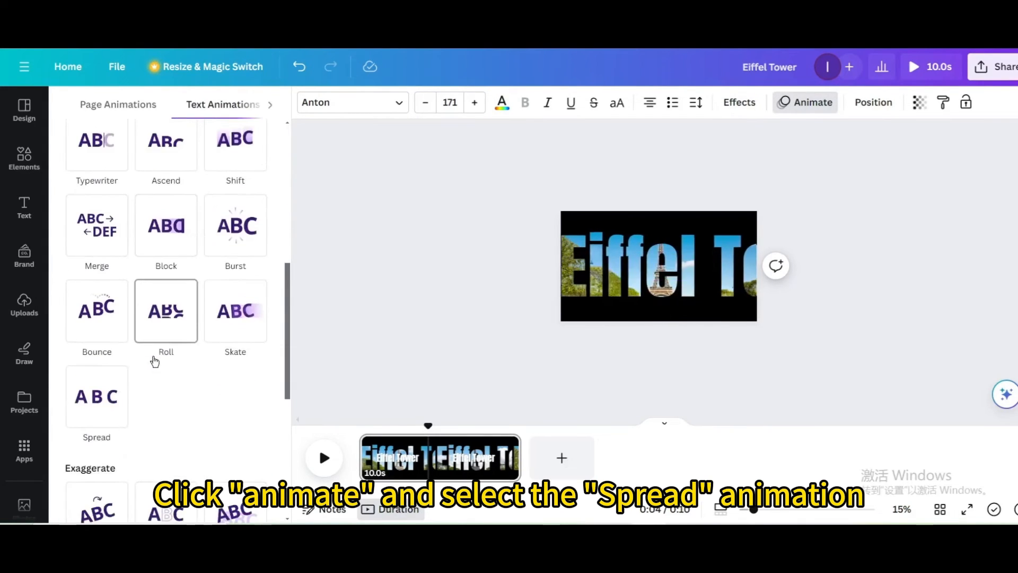
pyautogui.click(96, 396)
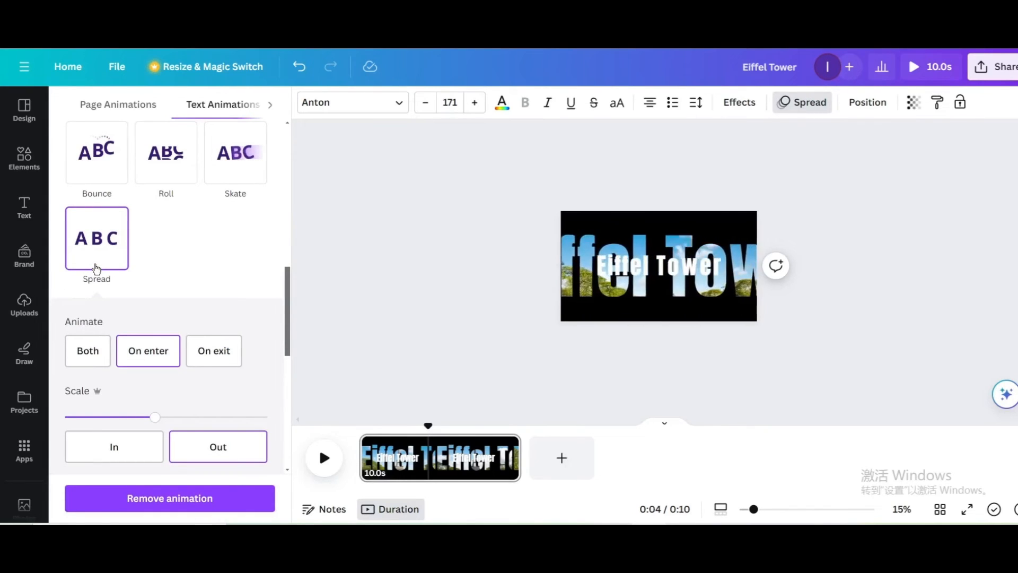
pyautogui.click(113, 447)
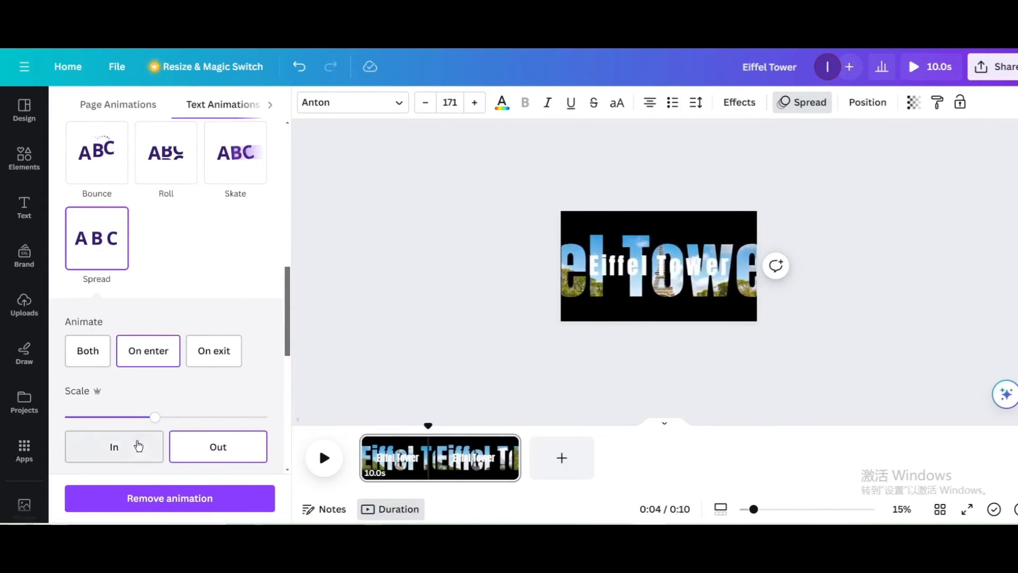
pyautogui.click(113, 446)
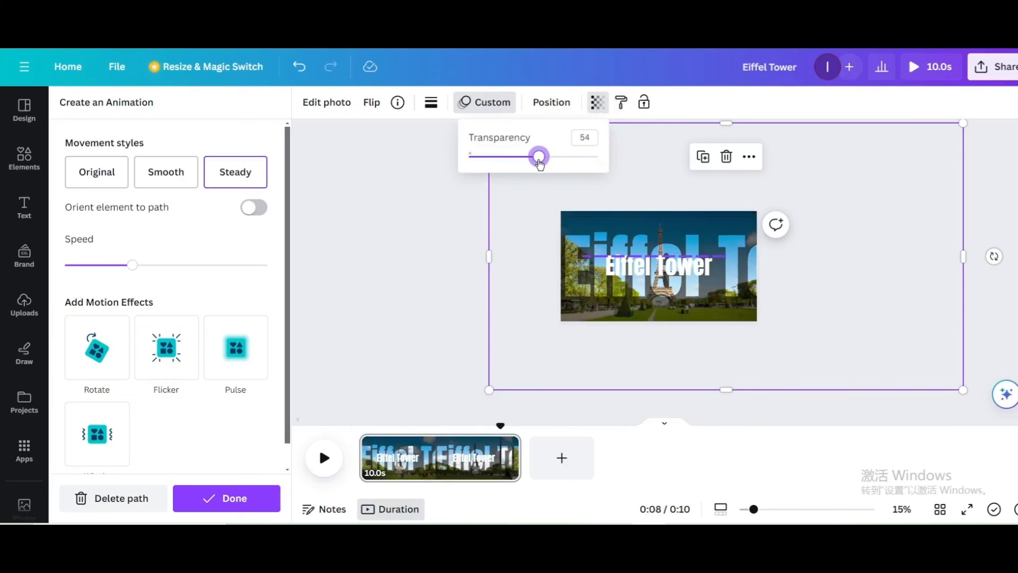
# Set the title image transparency to 60 and play back the video
pyautogui.moveTo(537, 155); pyautogui.dragTo(547, 155)
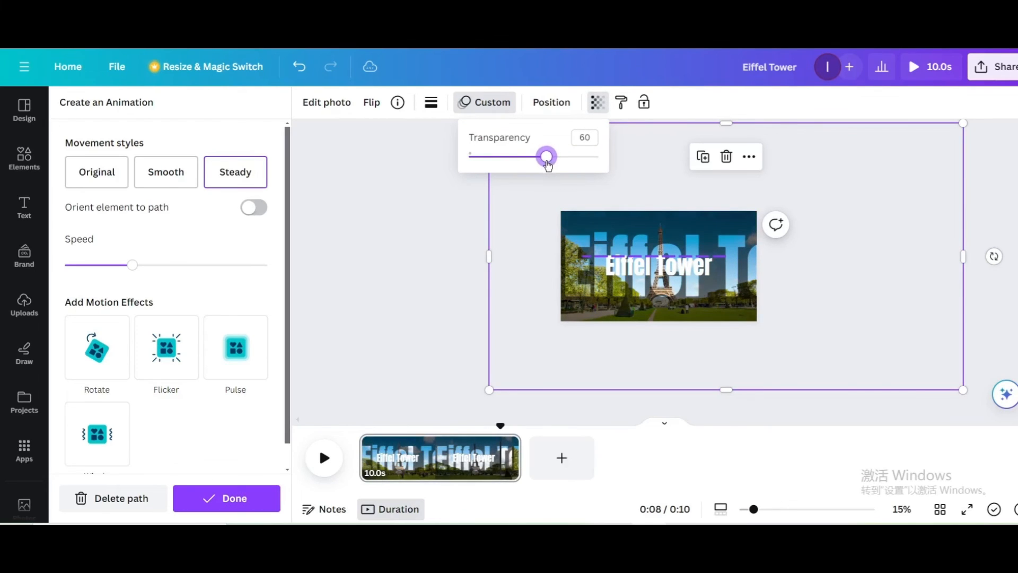
pyautogui.click(323, 458)
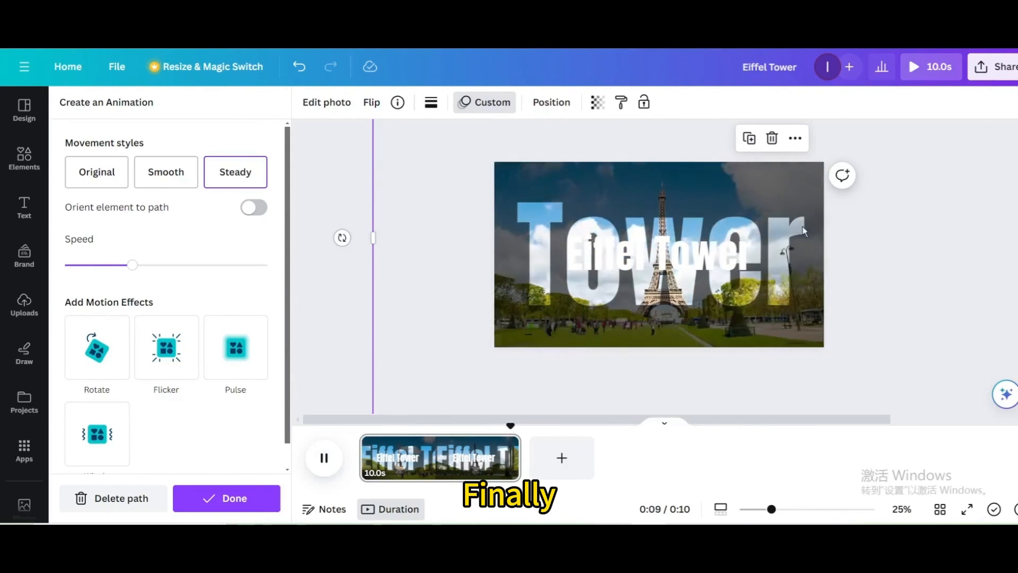
# Download the Eiffel Tower design as a 1080p MP4 video from the Share menu
pyautogui.click(1005, 66)
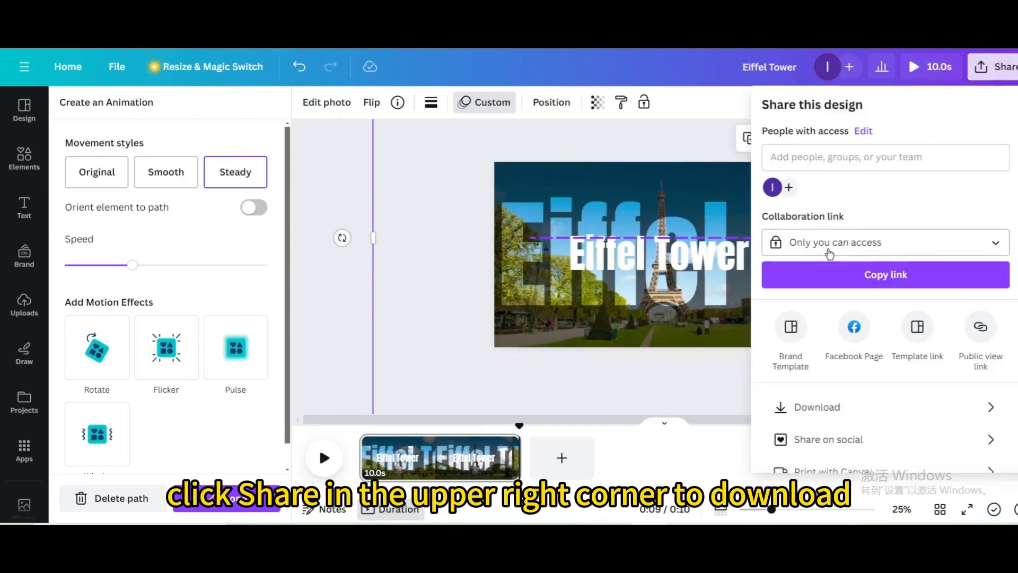
pyautogui.click(816, 407)
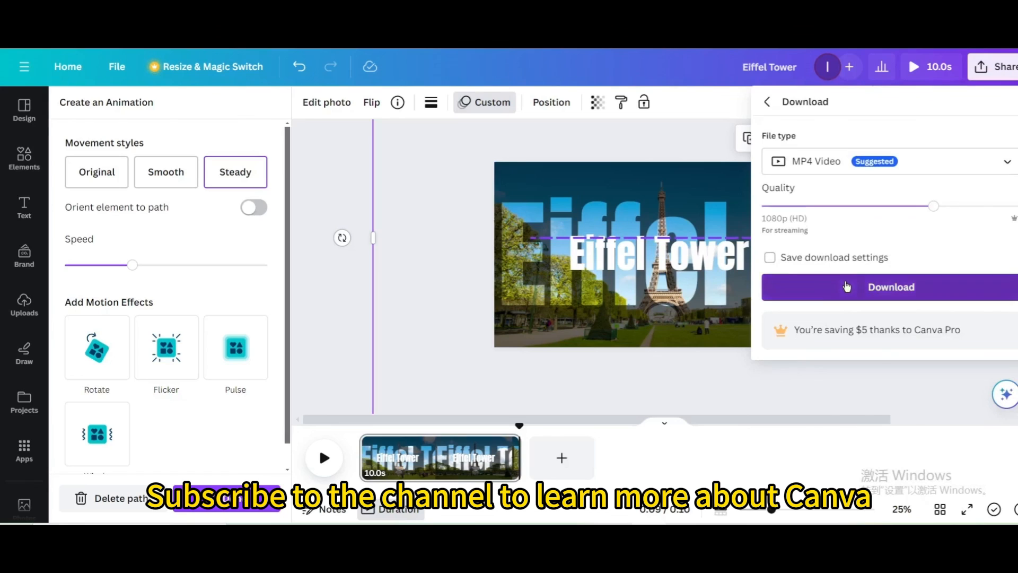
pyautogui.click(890, 287)
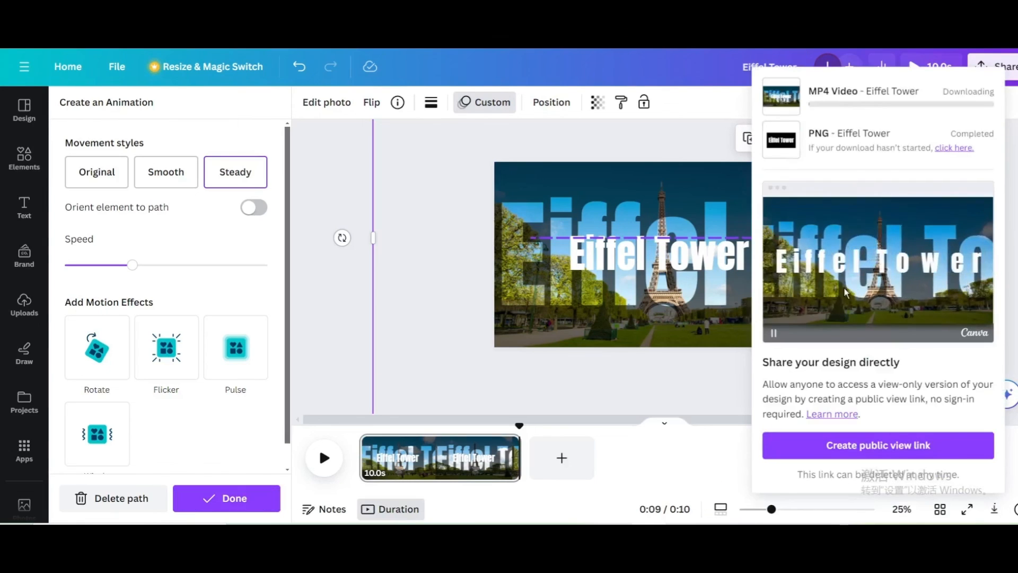